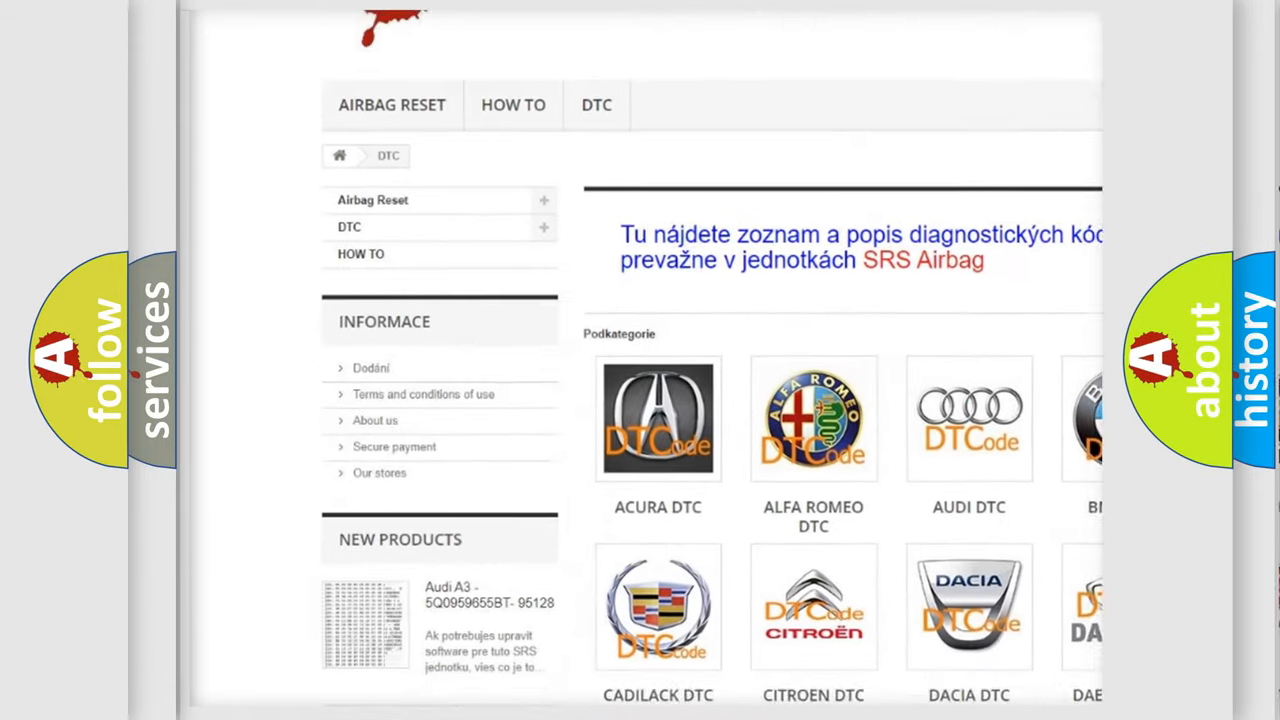
pyautogui.scroll(-3)
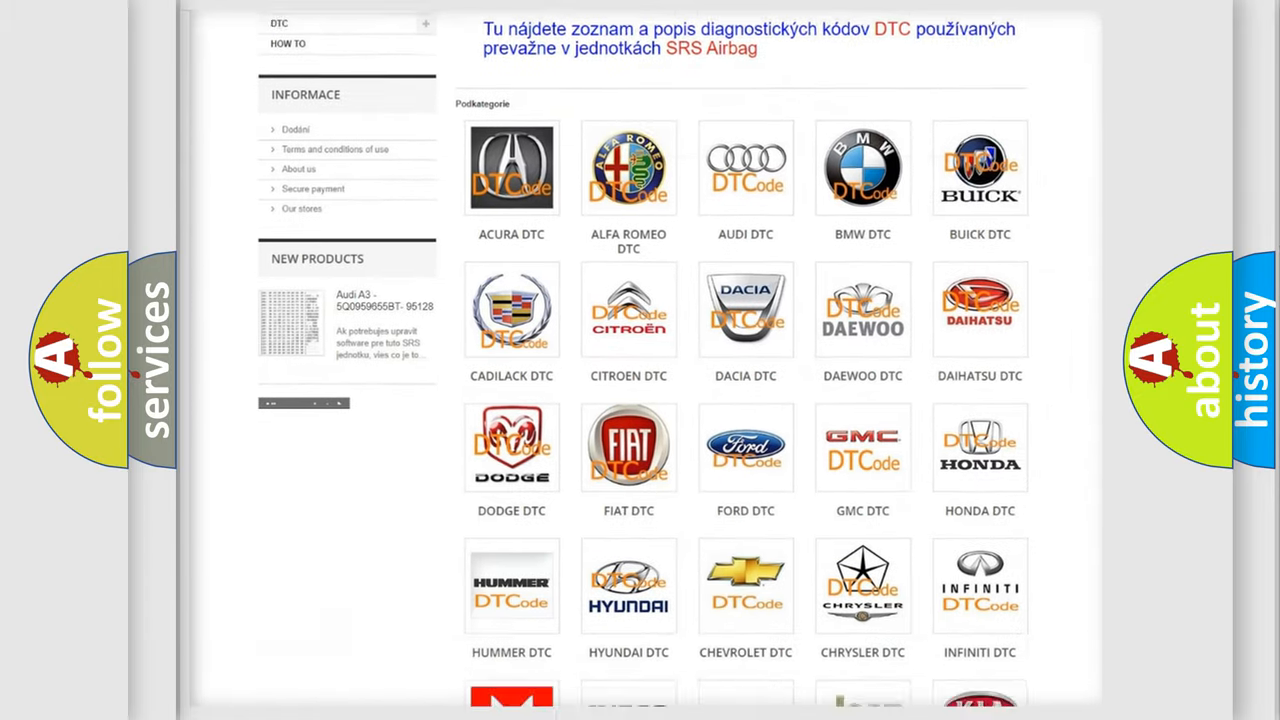
pyautogui.scroll(-3)
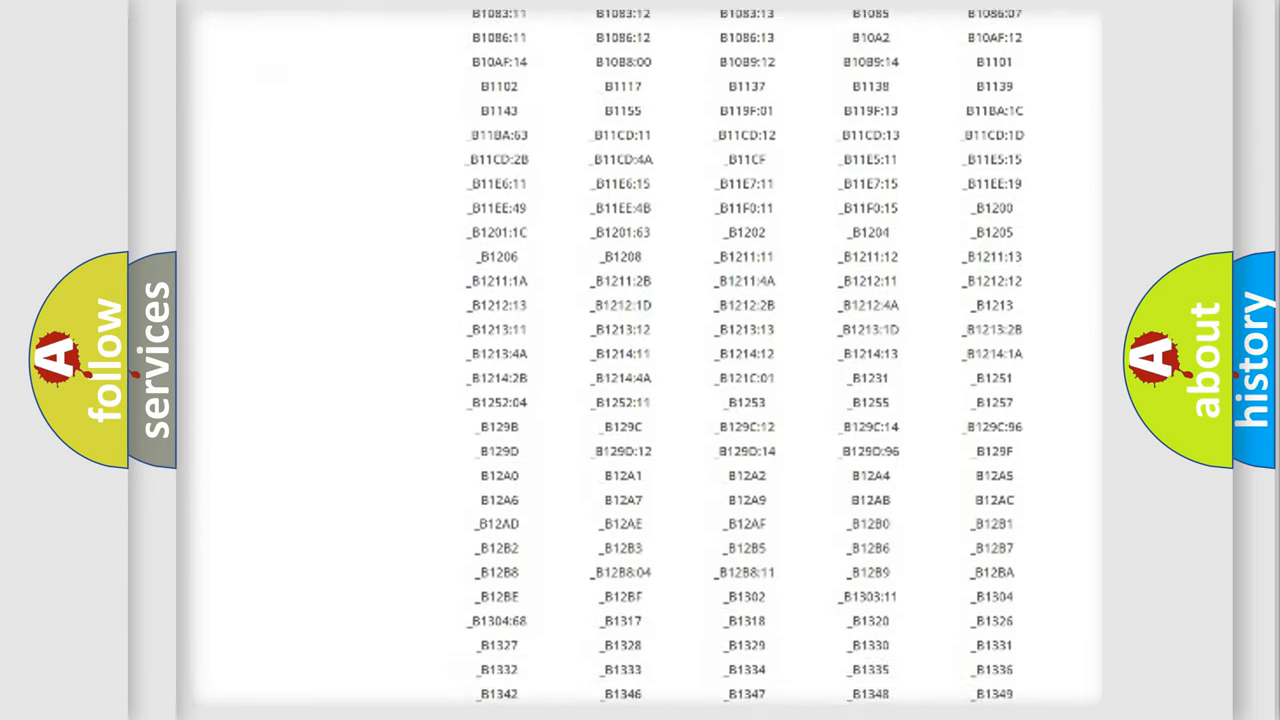
pyautogui.scroll(-3)
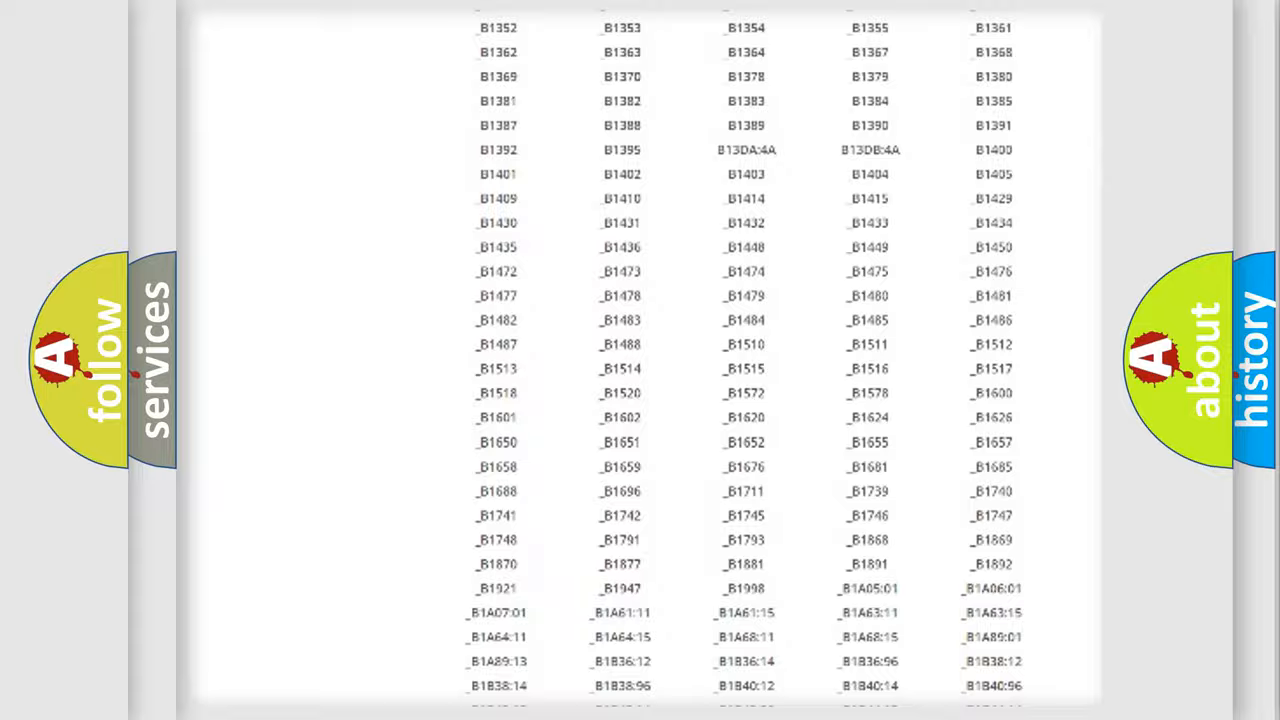